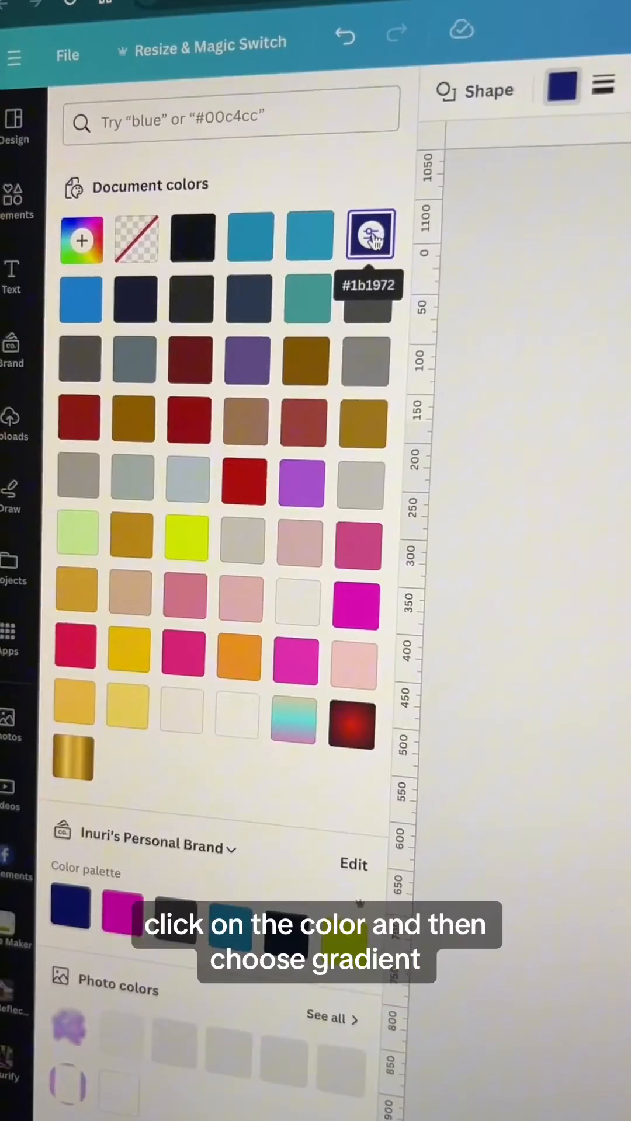
# Create a new custom colour and reach its blue-to-purple gradient settings
pyautogui.click(369, 235)
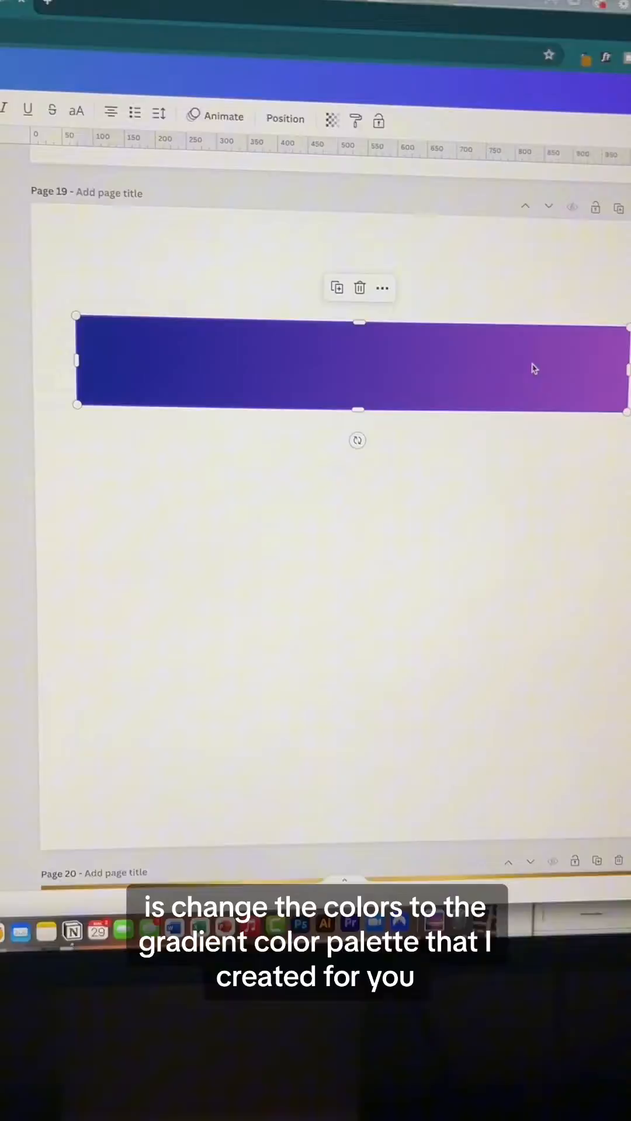
pyautogui.scroll(3)
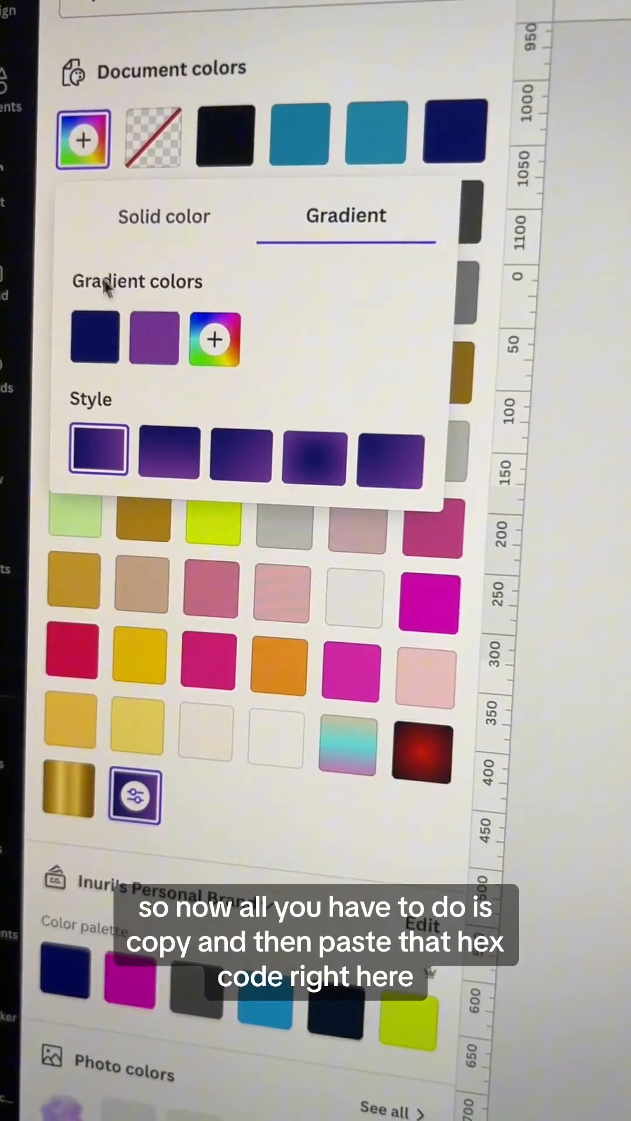
# Replace the gradient stops with gold shades (#D3A84C and more), adding extra stops
pyautogui.click(94, 340)
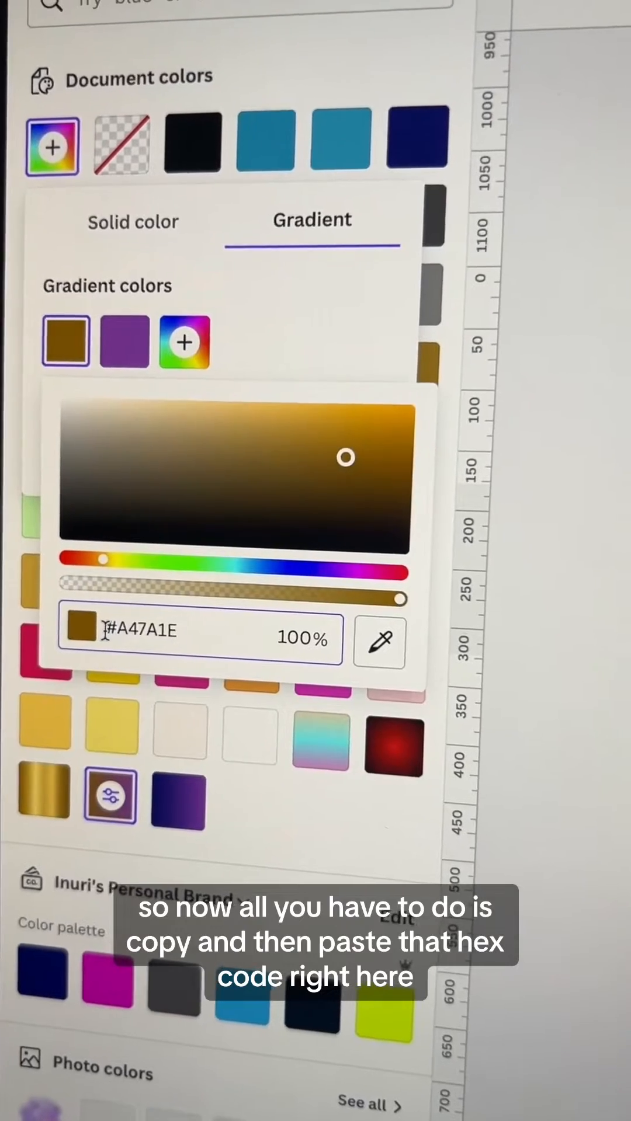
pyautogui.write('D3A84C')
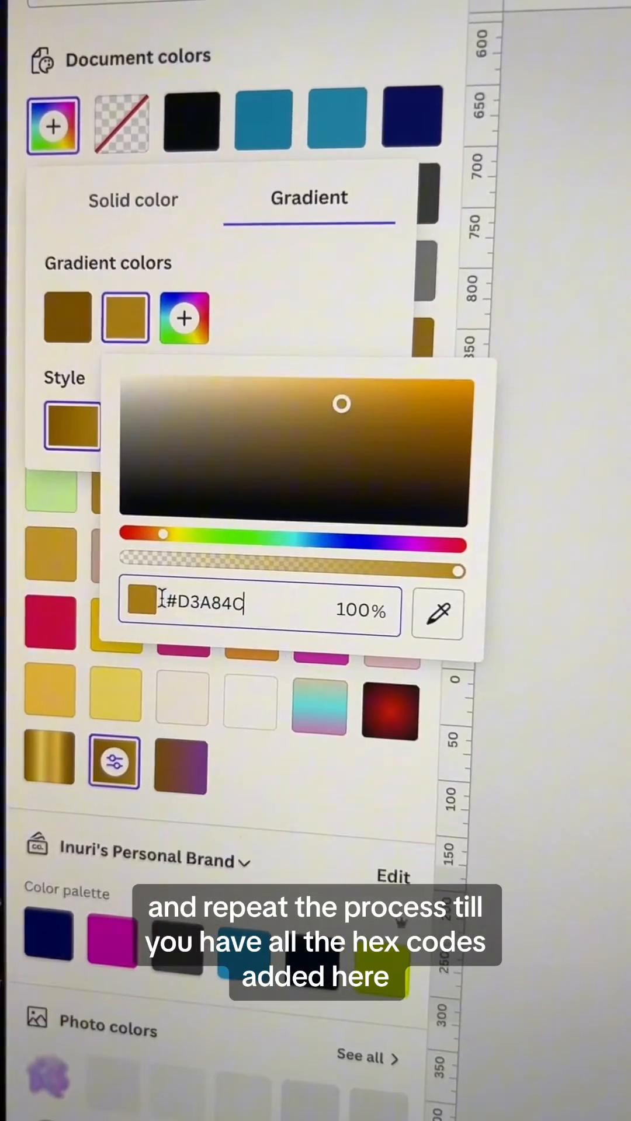
pyautogui.click(183, 317)
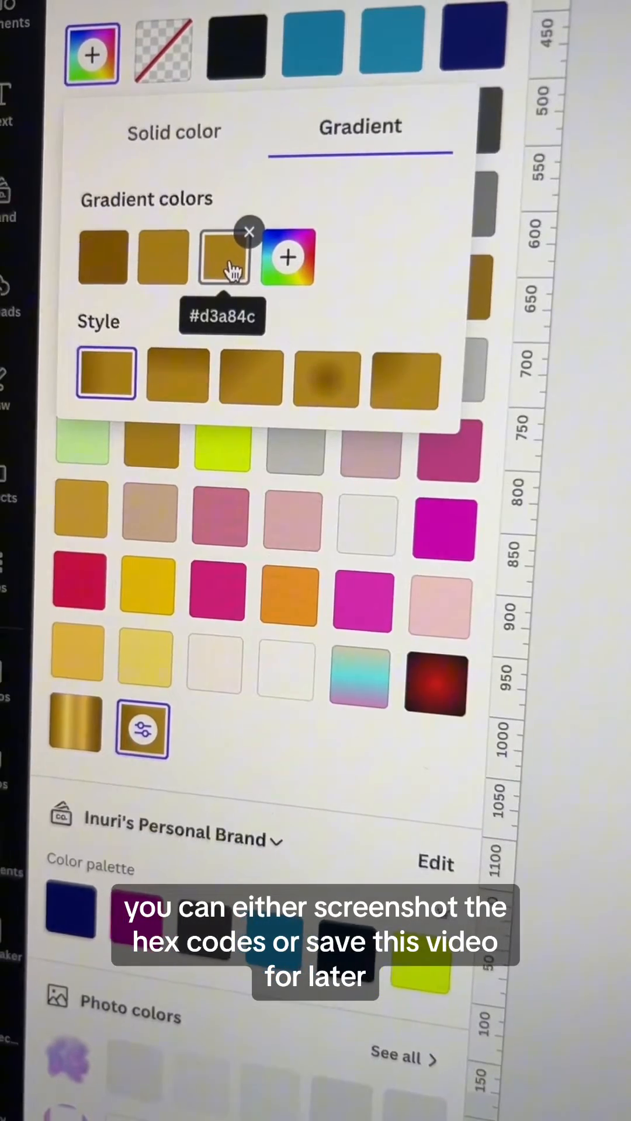
pyautogui.click(222, 257)
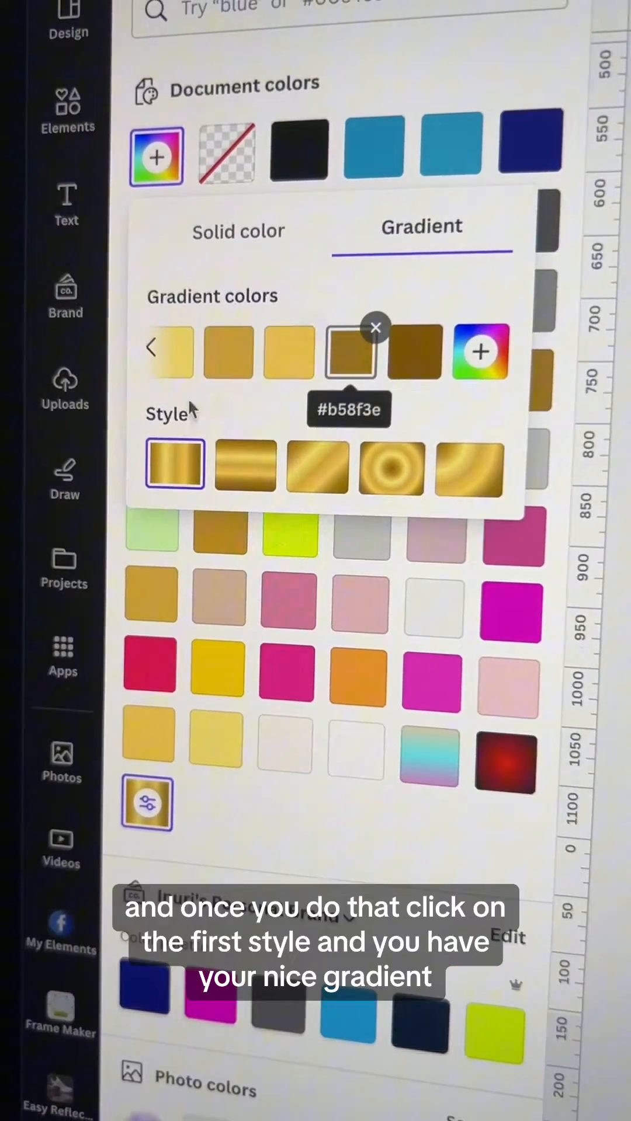
# Choose the first linear gradient style and fill the page background with the gold gradient
pyautogui.click(174, 464)
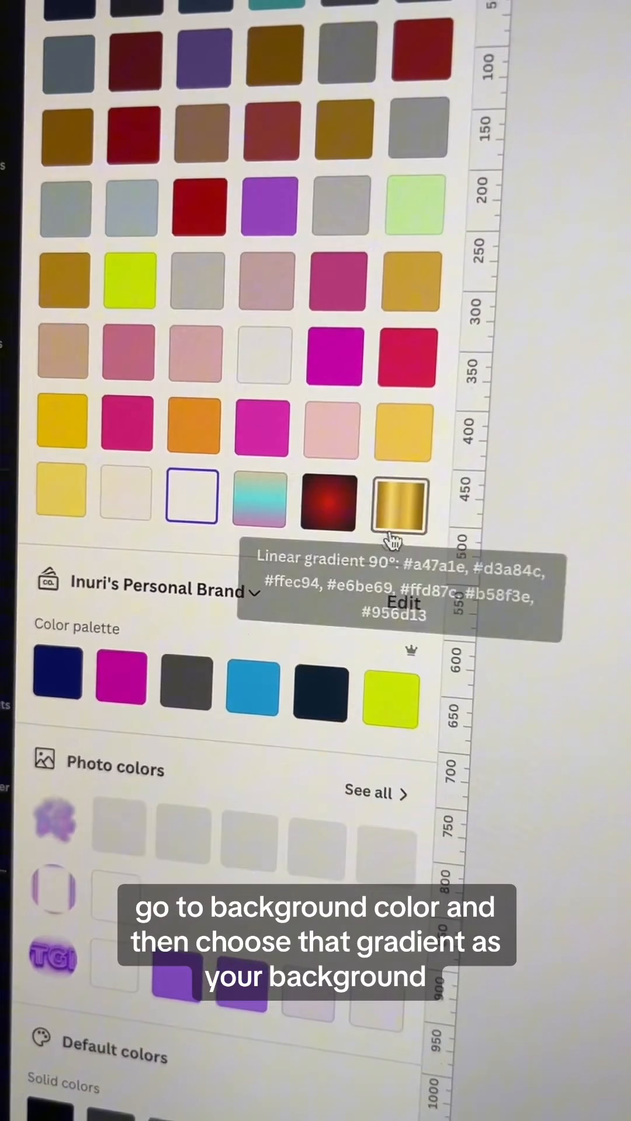
pyautogui.click(400, 504)
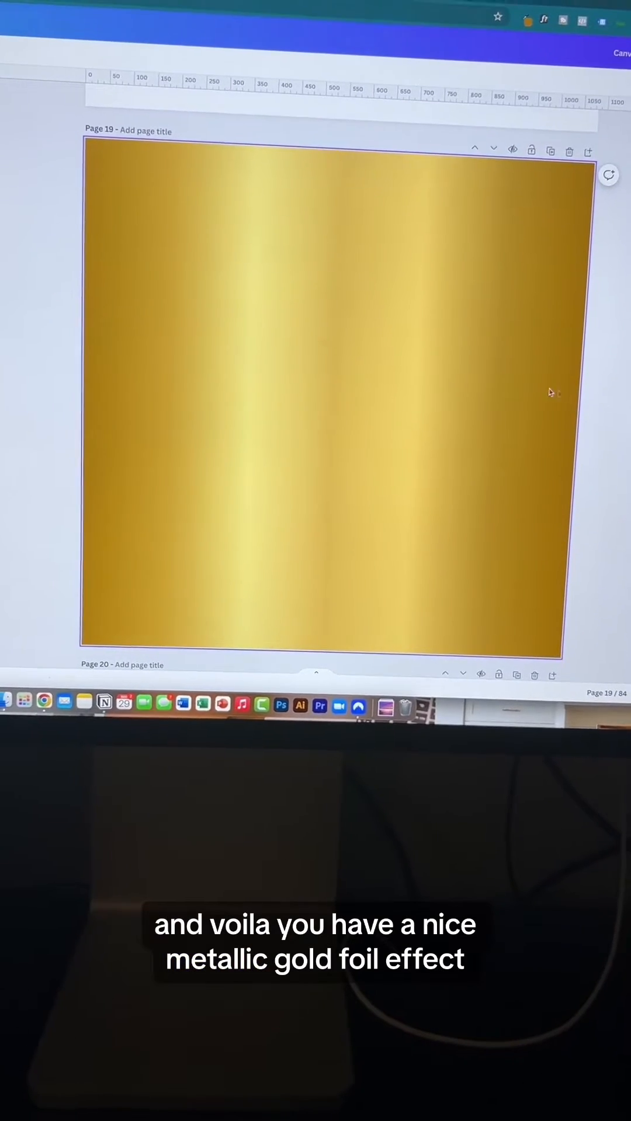
# Add the gray 'Beautiful Princess' banner with heart line, then a new square from Elements
pyautogui.scroll(-3)
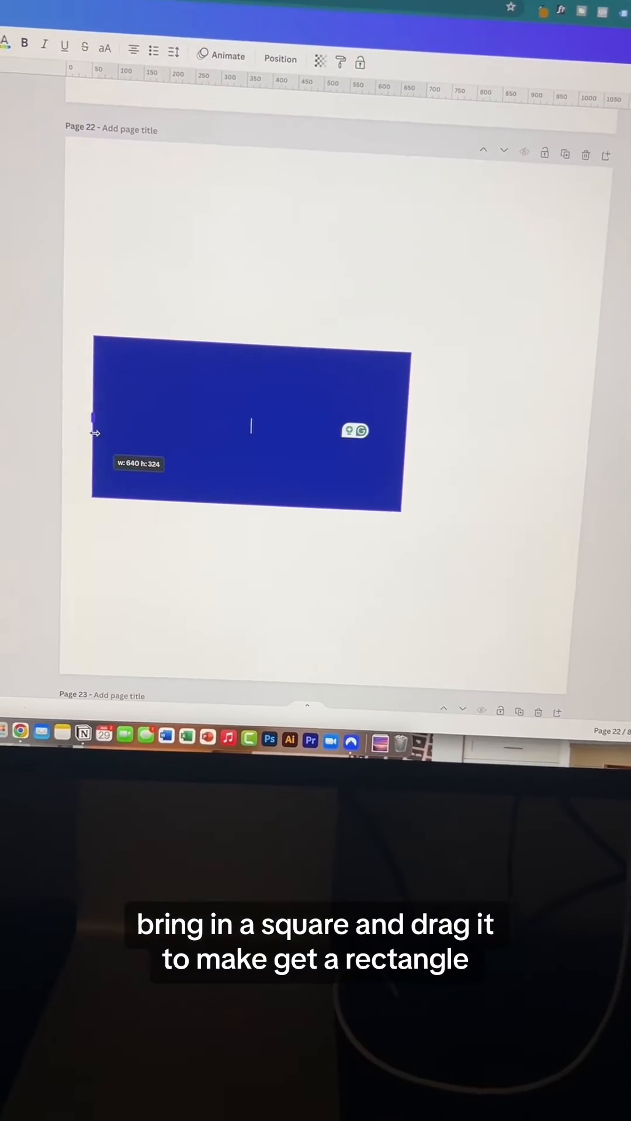
pyautogui.click(346, 97)
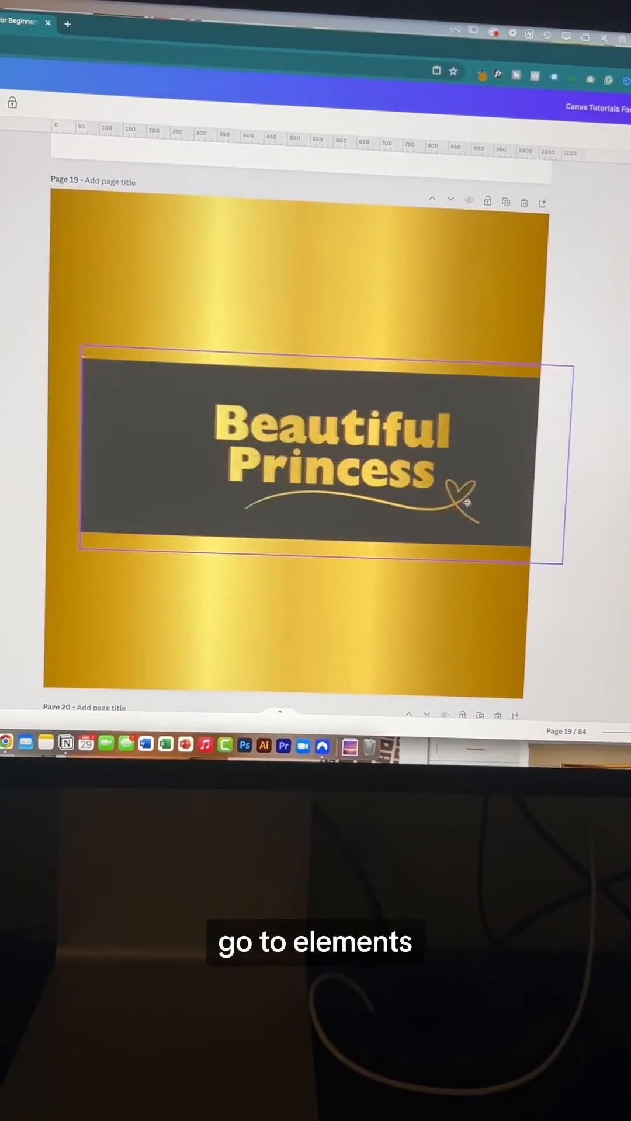
pyautogui.click(155, 225)
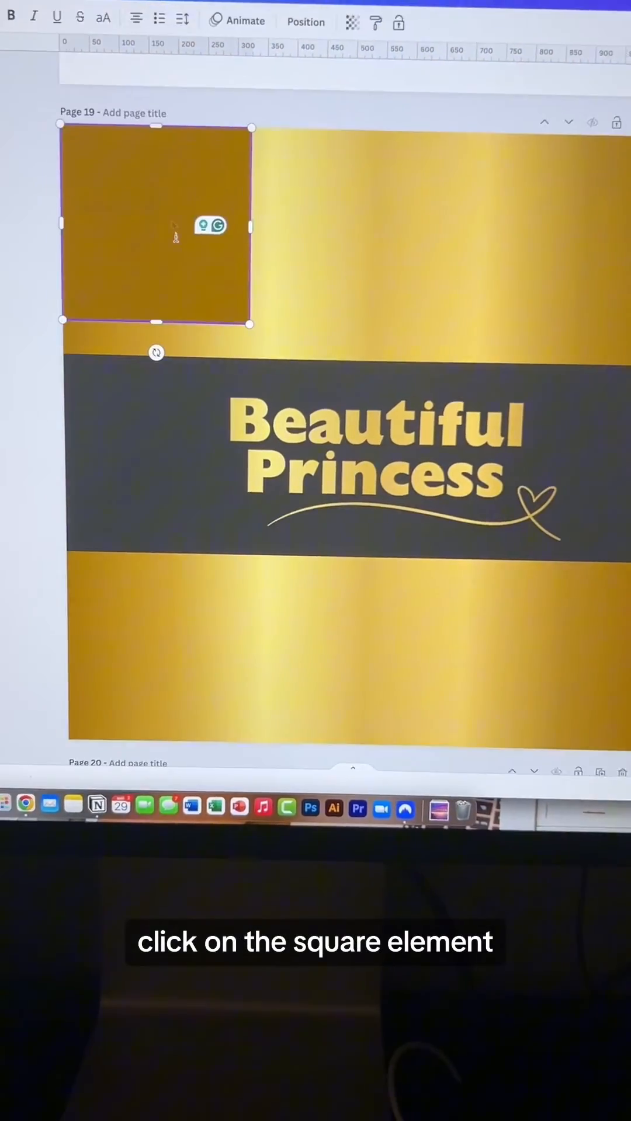